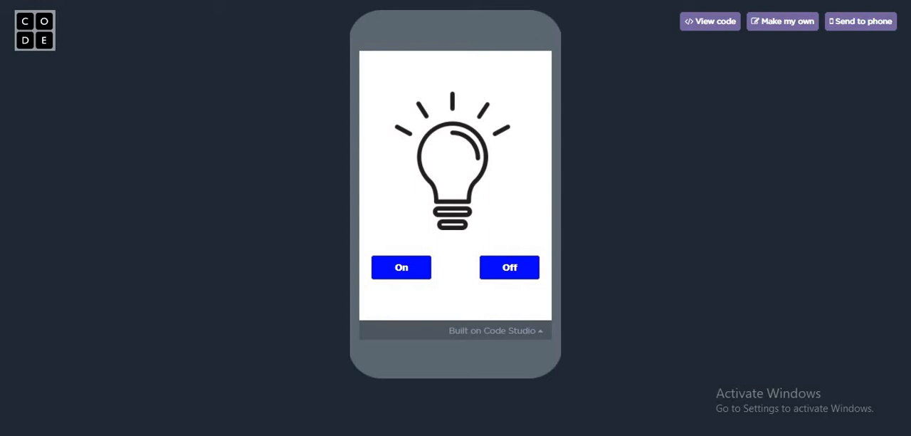
Try the demo bulb app, toggling the bulb on and off twice.
{"action": "left_click", "coordinate": [402, 268]}
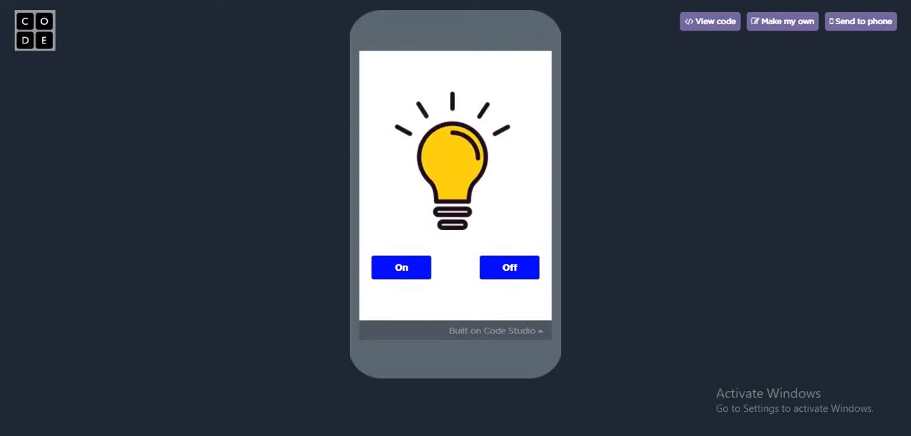
{"action": "left_click", "coordinate": [509, 268]}
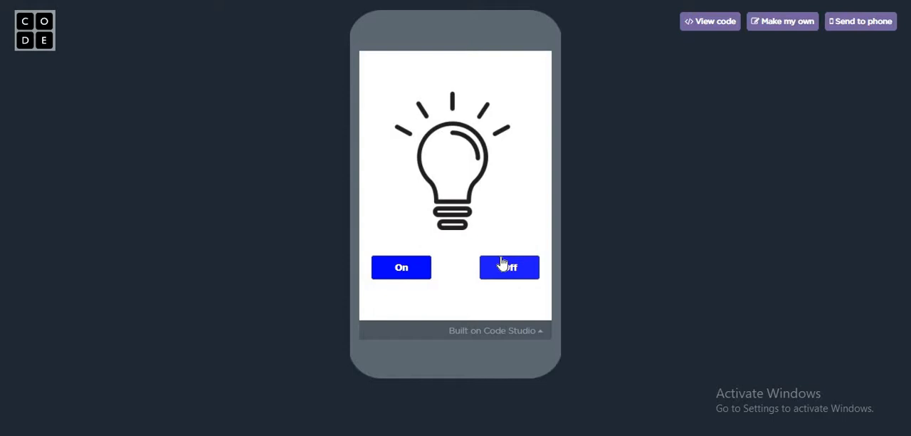
{"action": "left_click", "coordinate": [402, 268]}
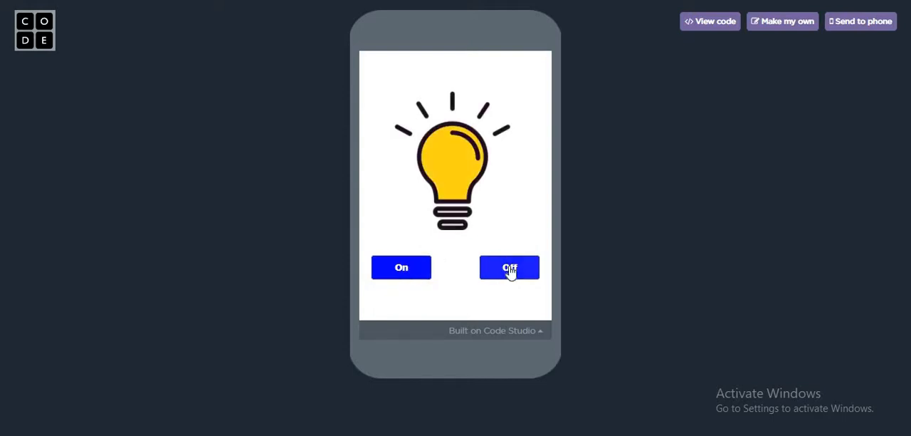
{"action": "left_click", "coordinate": [510, 267]}
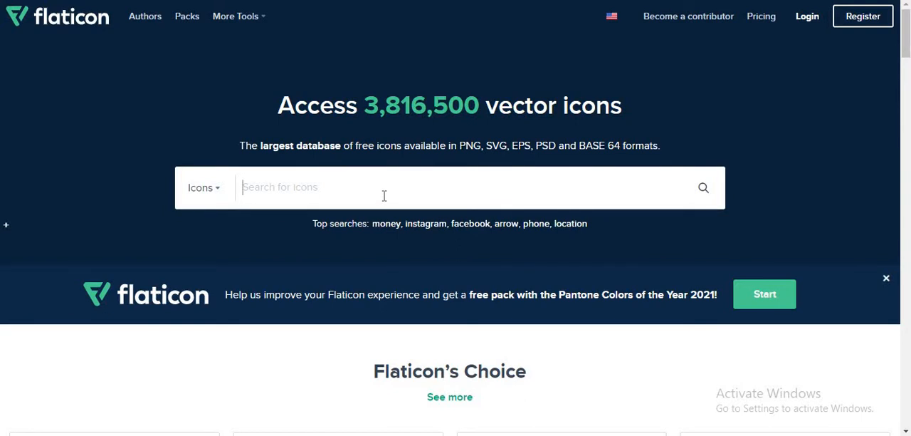
Search Flaticon for 'bulb' and download the black outline lightbulb icon as a PNG.
{"action": "type", "text": "bulb"}
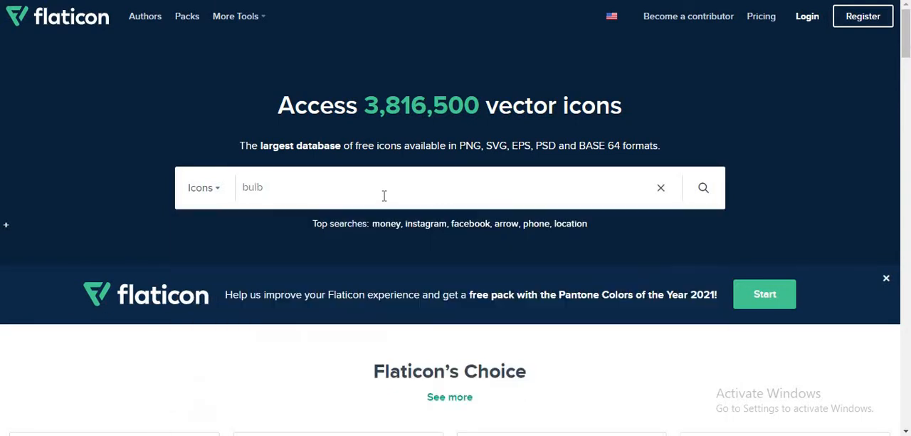
{"action": "left_click", "coordinate": [704, 188]}
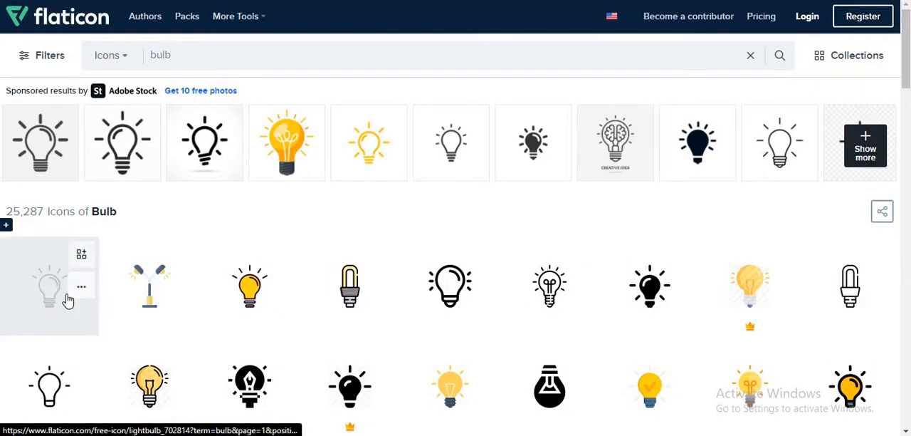
{"action": "left_click", "coordinate": [81, 286]}
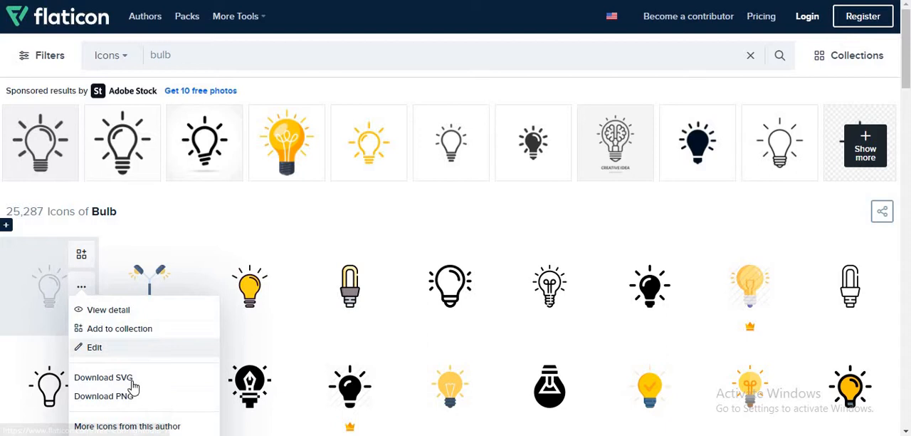
{"action": "left_click", "coordinate": [103, 376]}
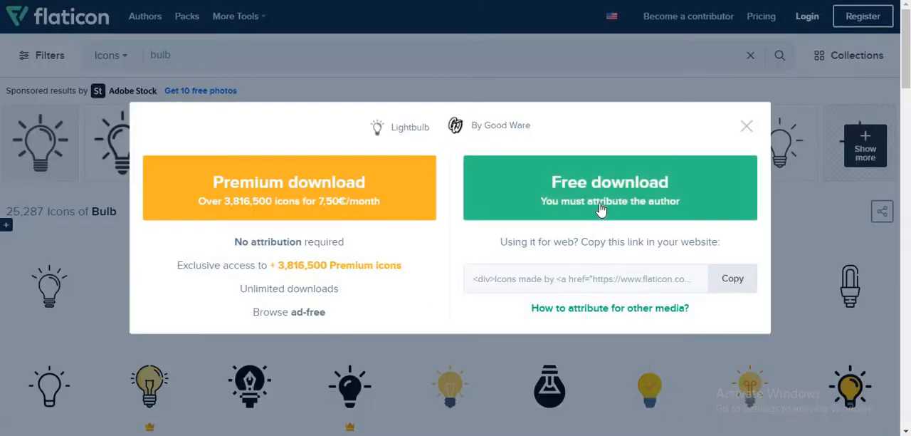
{"action": "left_click", "coordinate": [610, 188]}
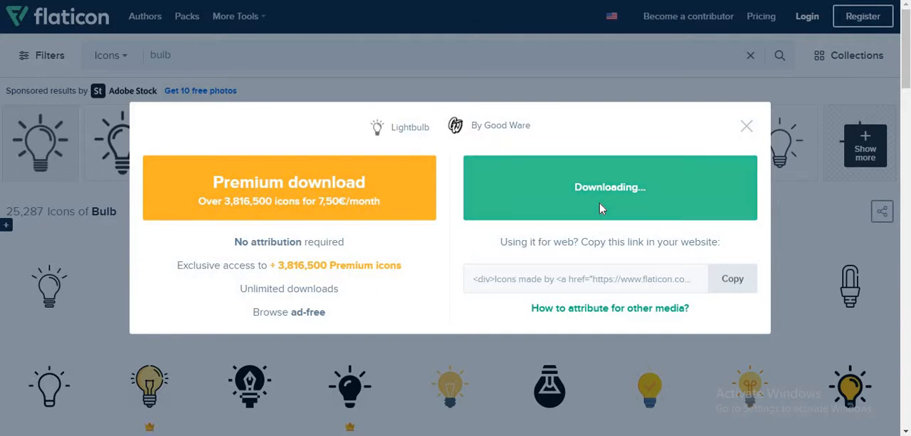
{"action": "mouse_move", "coordinate": [511, 280]}
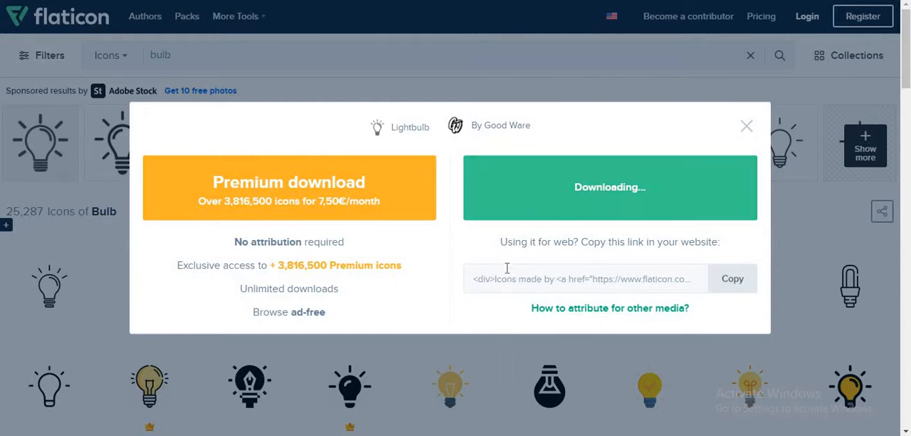
{"action": "mouse_move", "coordinate": [503, 245]}
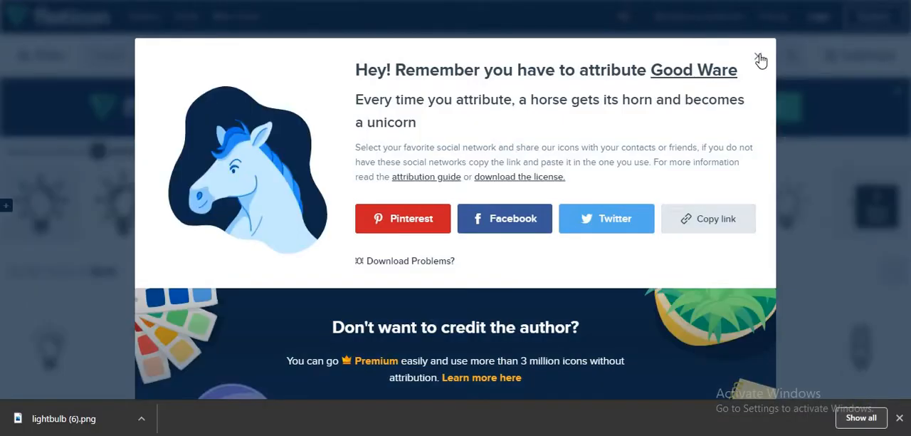
{"action": "left_click", "coordinate": [760, 58]}
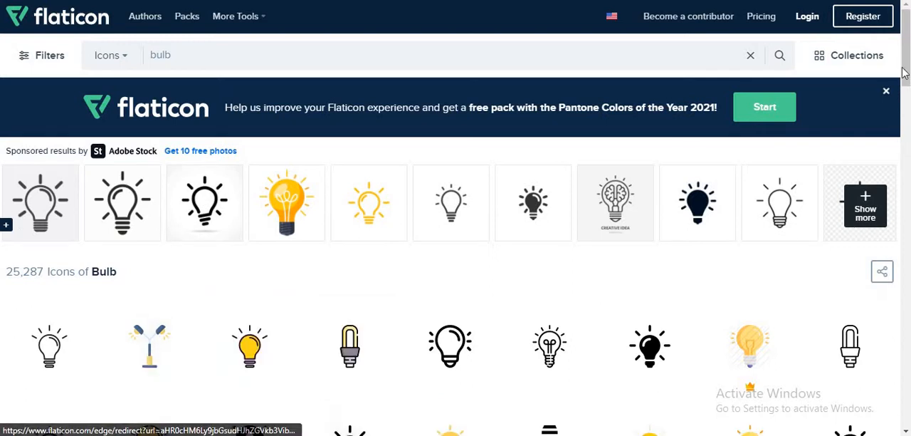
Download the yellow lit lightbulb icon as a PNG and dismiss the attribution reminder.
{"action": "scroll", "scroll_direction": "down", "scroll_amount": 3}
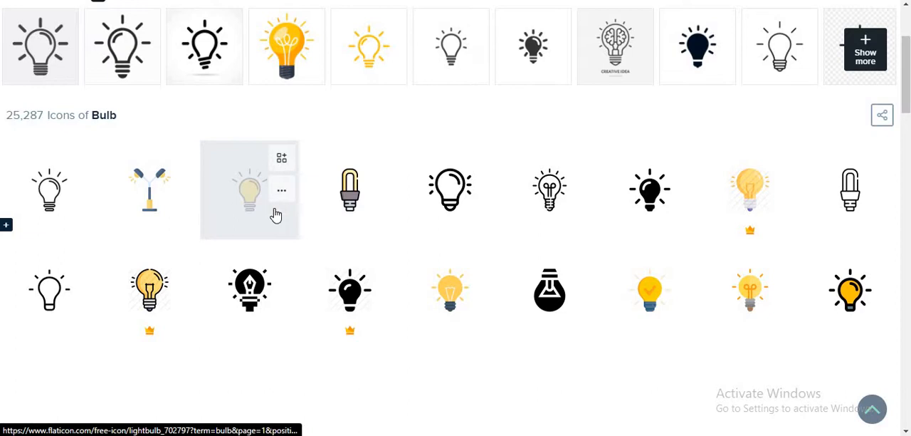
{"action": "left_click", "coordinate": [282, 190]}
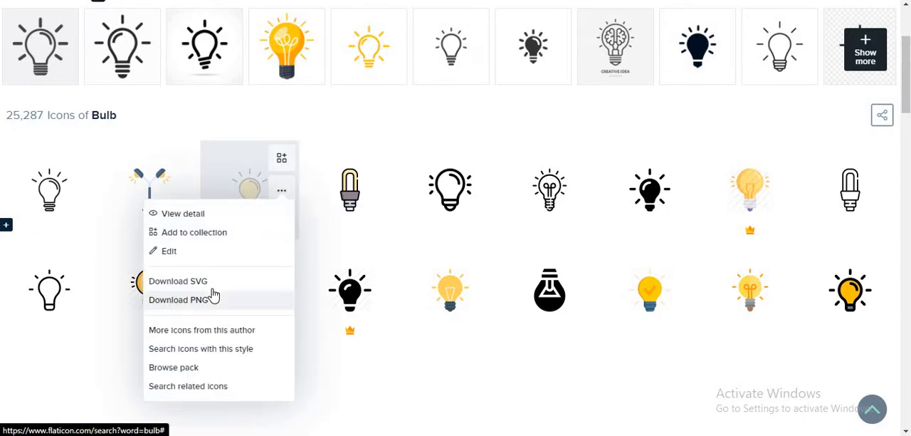
{"action": "left_click", "coordinate": [179, 300]}
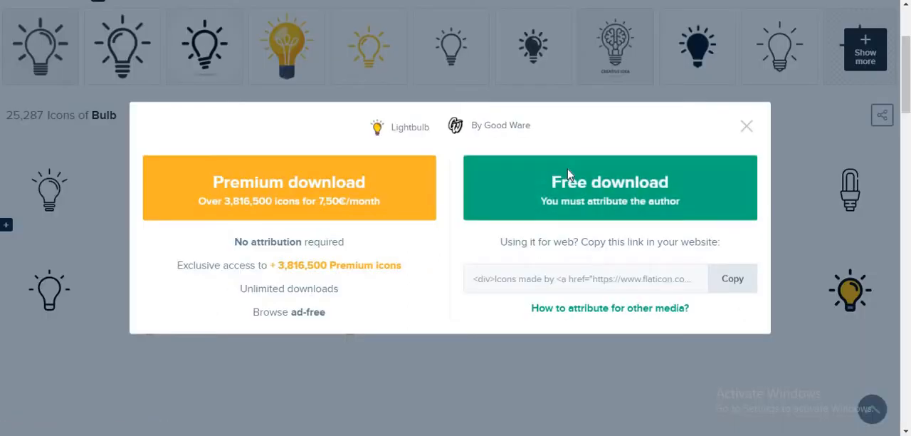
{"action": "left_click", "coordinate": [610, 188]}
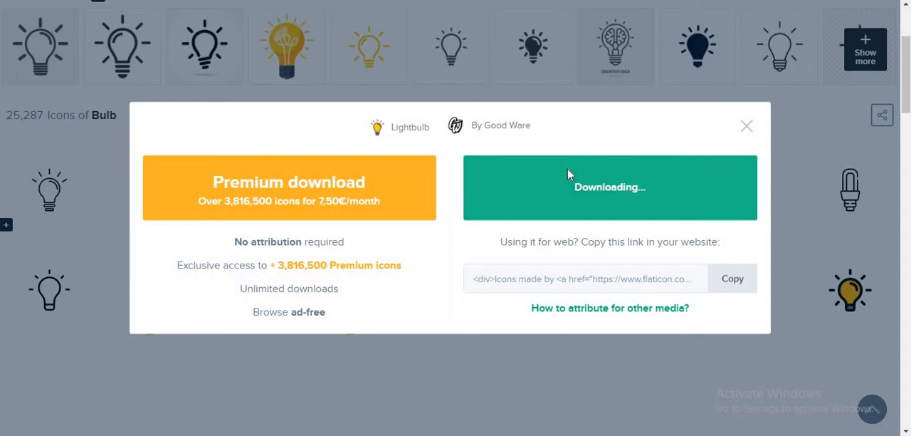
{"action": "left_click", "coordinate": [610, 188]}
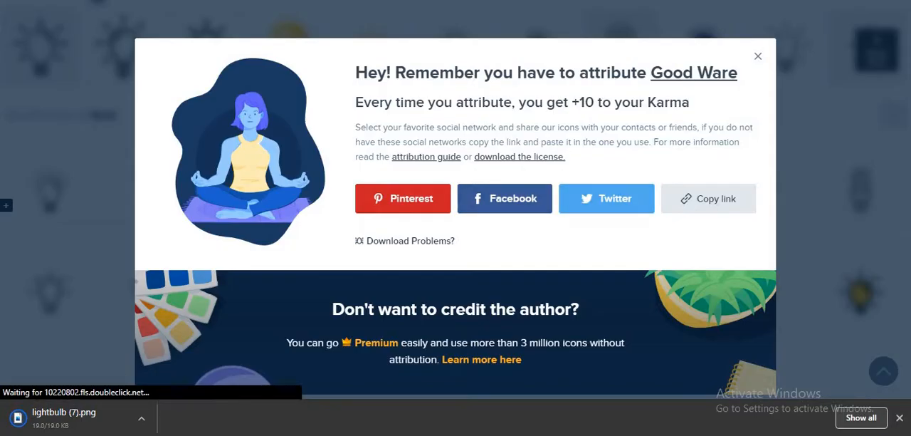
{"action": "left_click", "coordinate": [758, 57]}
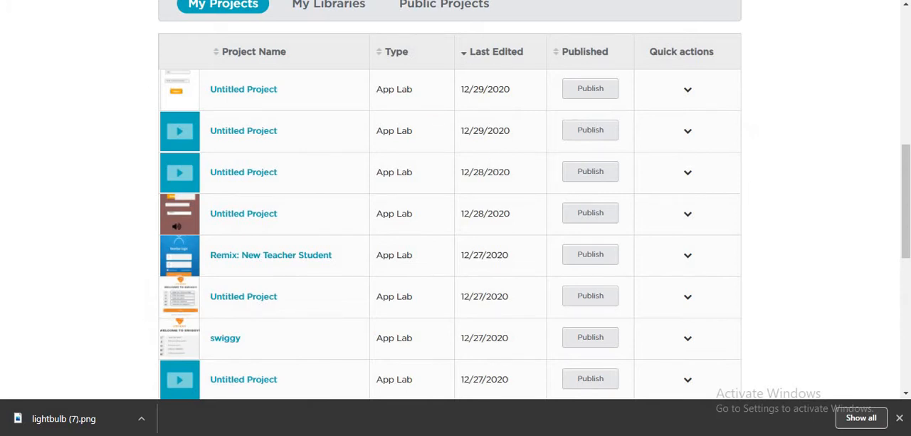
Start a new App Lab project from the Code.org Projects page.
{"action": "scroll", "scroll_direction": "up", "scroll_amount": 3}
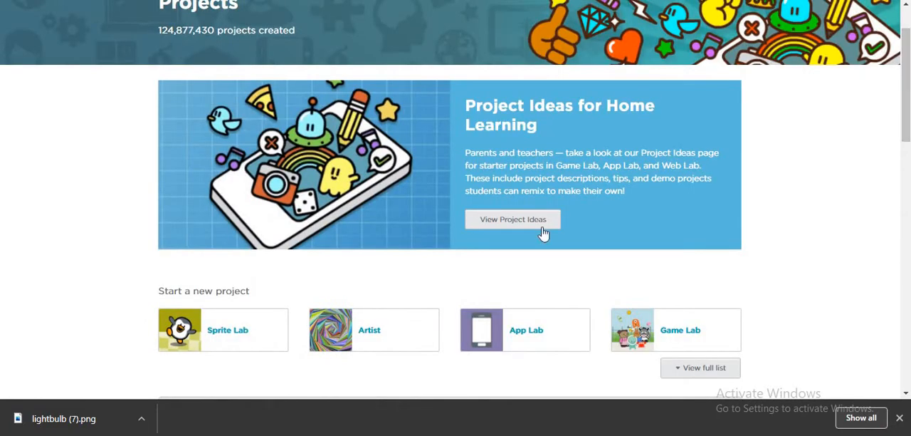
{"action": "mouse_move", "coordinate": [695, 344]}
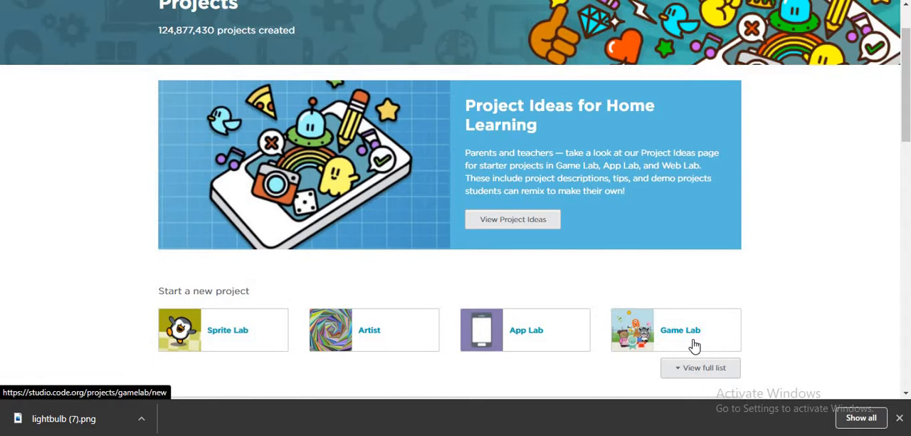
{"action": "left_click", "coordinate": [680, 331]}
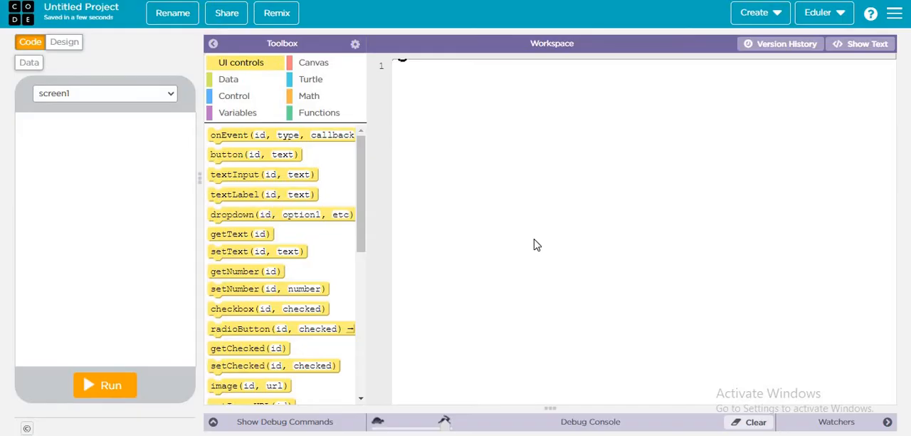
{"action": "mouse_move", "coordinate": [64, 51]}
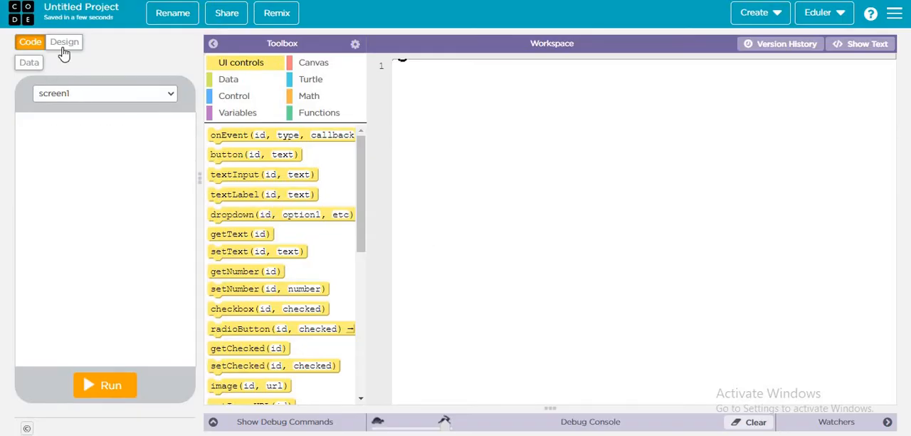
Place an image element on the Design screen as image1 and open its picture chooser.
{"action": "left_click", "coordinate": [65, 41]}
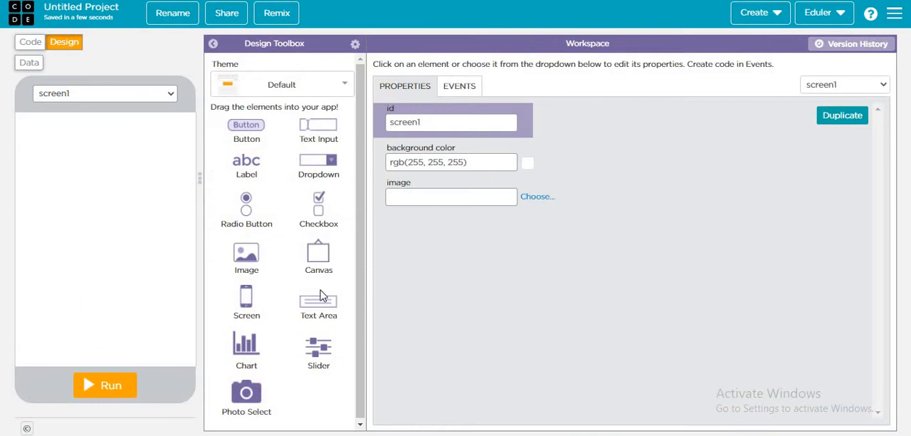
{"action": "left_click_drag", "start_coordinate": [247, 256], "coordinate": [54, 173]}
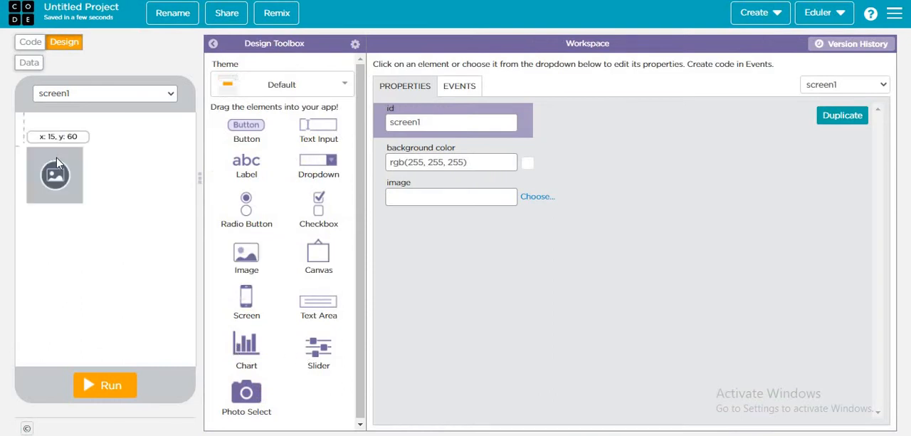
{"action": "left_click_drag", "start_coordinate": [54, 174], "coordinate": [57, 154]}
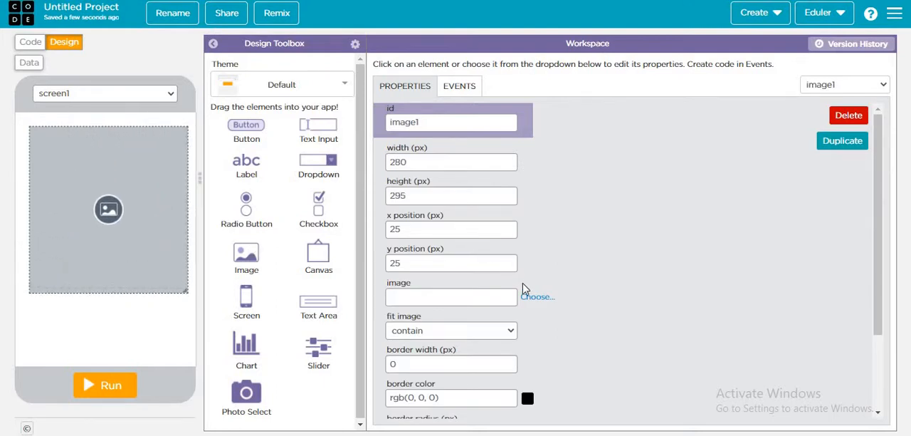
{"action": "left_click", "coordinate": [536, 296]}
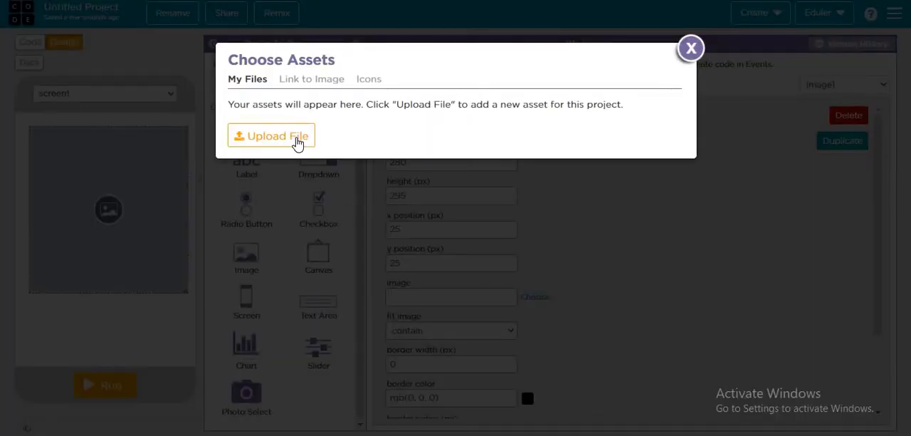
Upload lightbulb (6).png from Downloads and use the unlit bulb as image1's picture.
{"action": "left_click", "coordinate": [271, 135]}
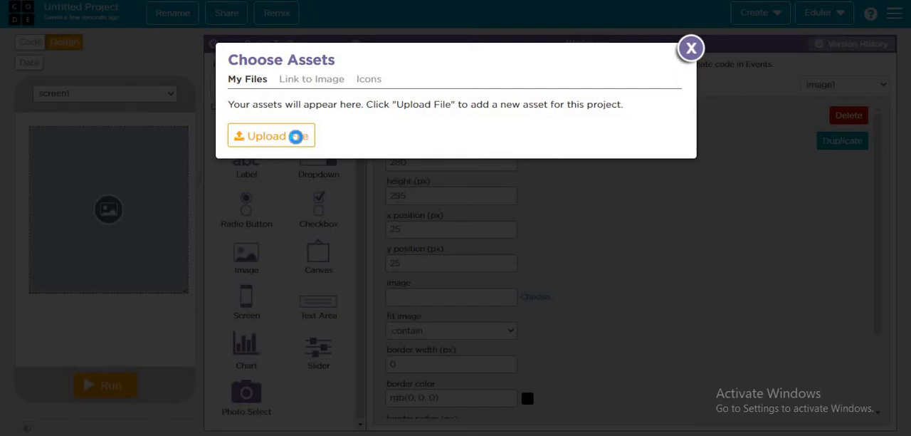
{"action": "left_click", "coordinate": [270, 135]}
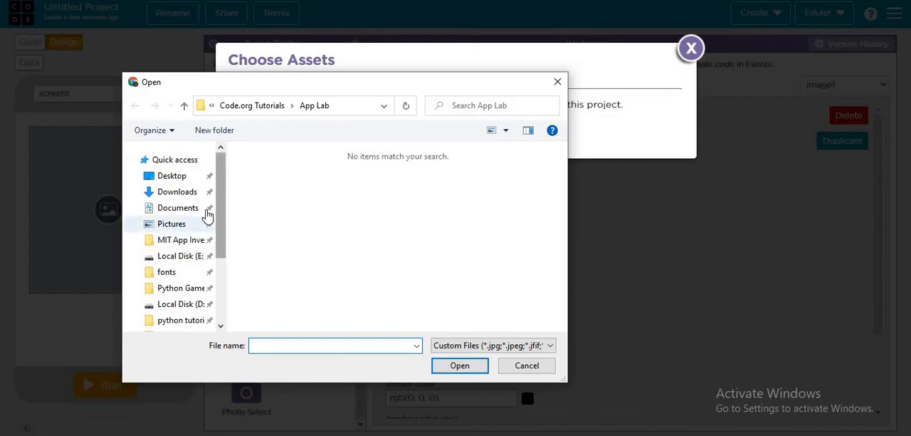
{"action": "left_click", "coordinate": [177, 191]}
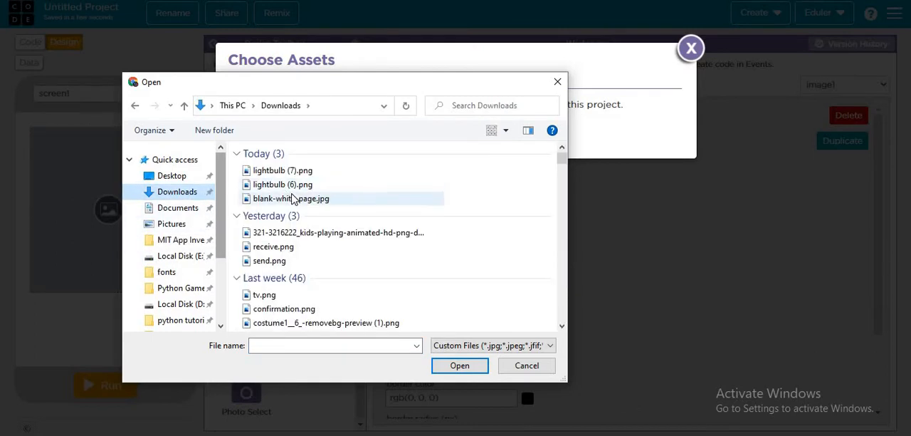
{"action": "left_click", "coordinate": [282, 184]}
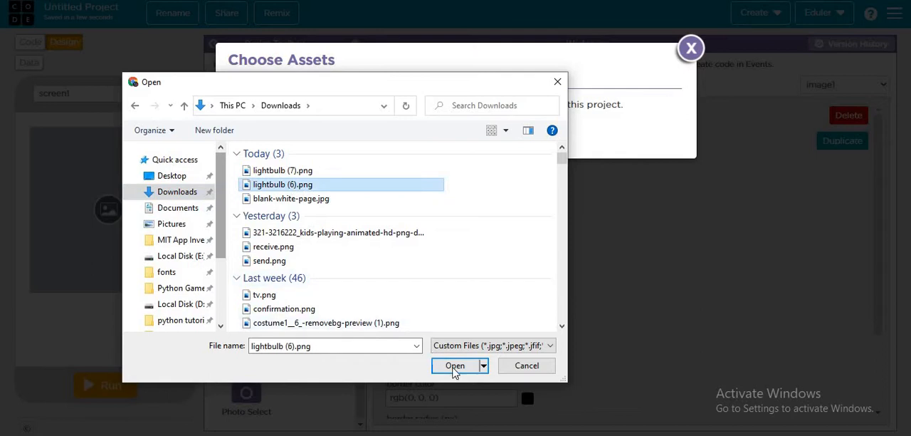
{"action": "left_click", "coordinate": [456, 364]}
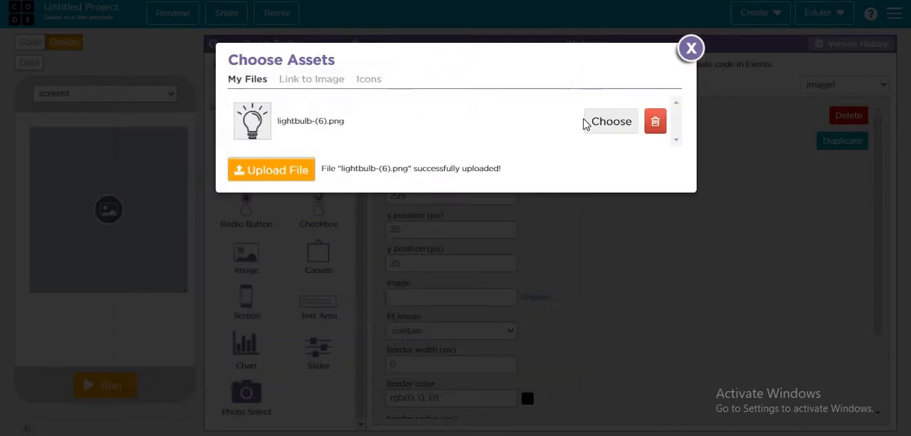
{"action": "left_click", "coordinate": [611, 121]}
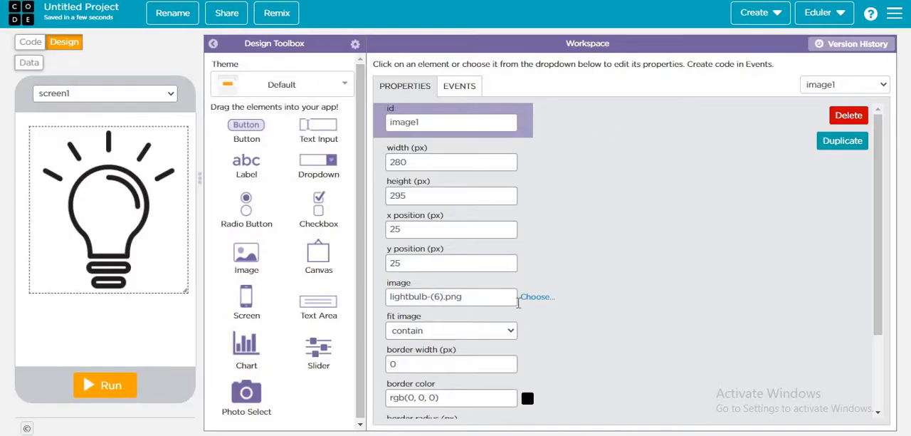
Upload lightbulb (7).png to the project assets as well and close the chooser.
{"action": "left_click", "coordinate": [538, 296]}
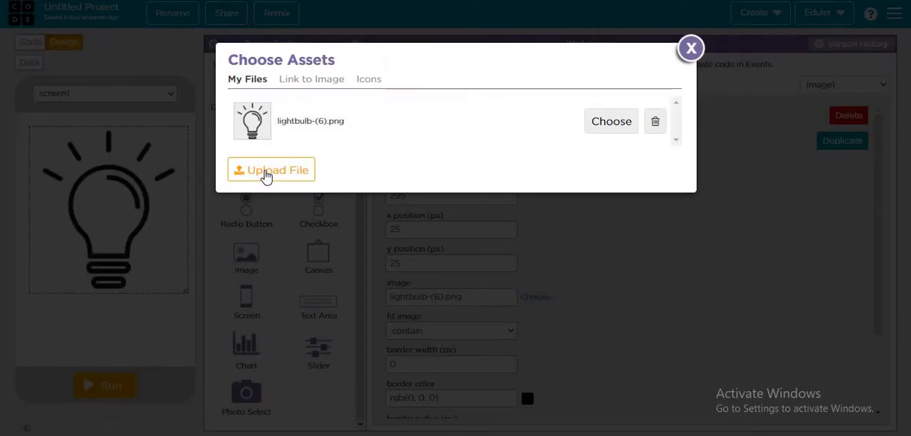
{"action": "left_click", "coordinate": [270, 169]}
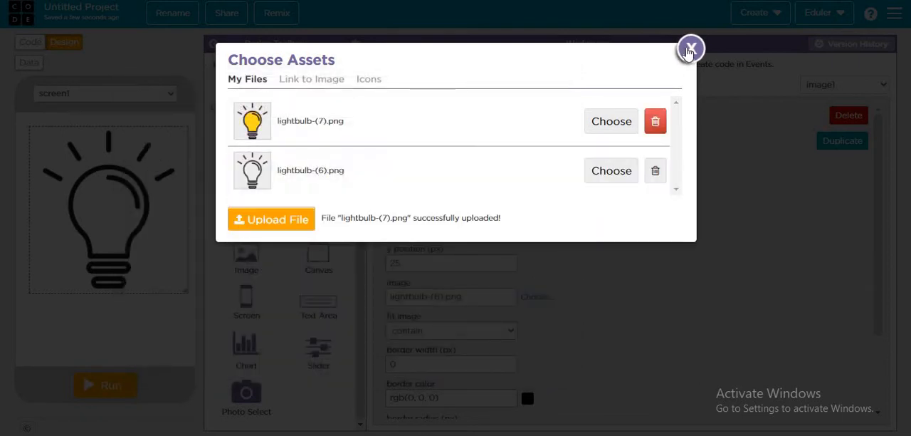
{"action": "left_click", "coordinate": [690, 49]}
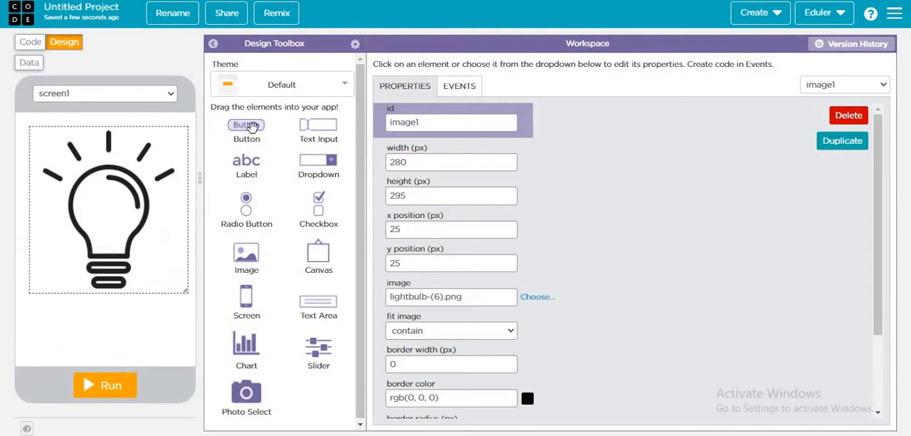
Add a button below the lightbulb and give it a brown background.
{"action": "left_click_drag", "start_coordinate": [246, 125], "coordinate": [54, 325]}
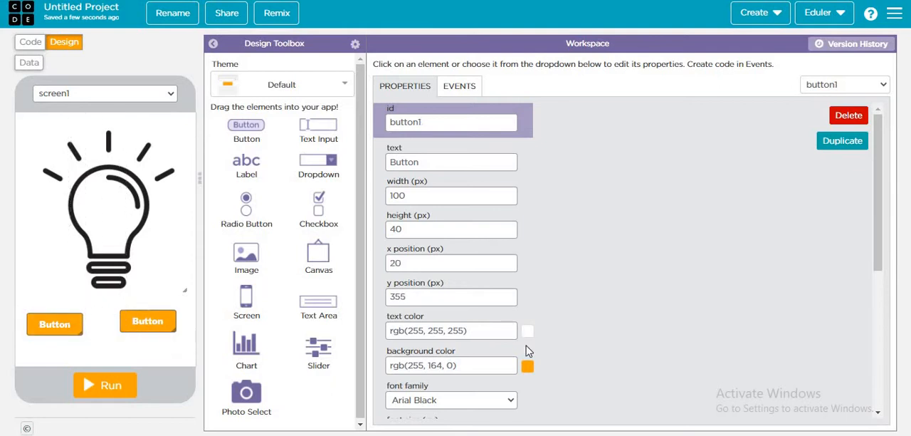
{"action": "scroll", "scroll_direction": "down", "scroll_amount": 3}
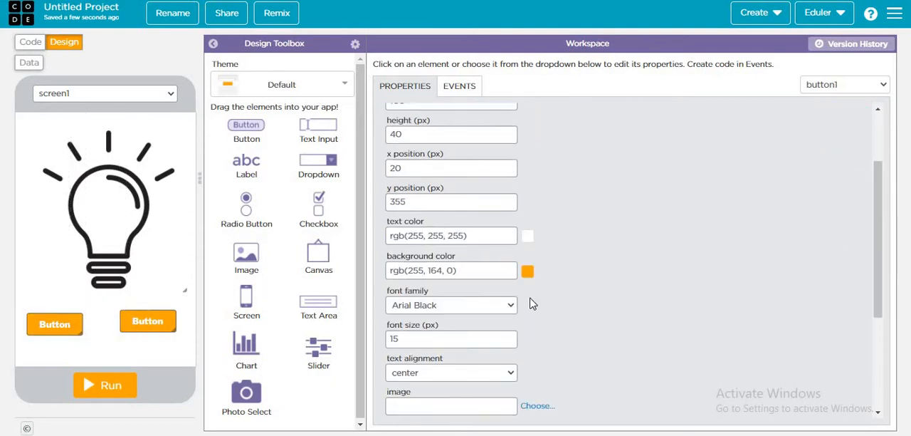
{"action": "left_click", "coordinate": [527, 270]}
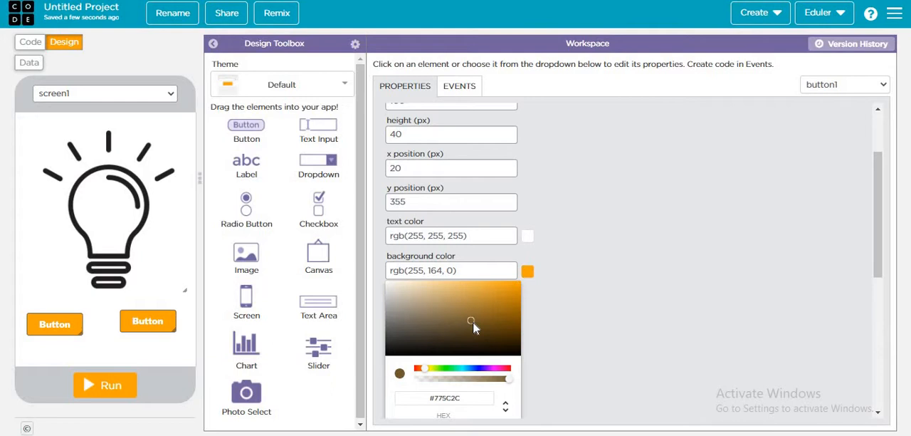
{"action": "left_click", "coordinate": [453, 319]}
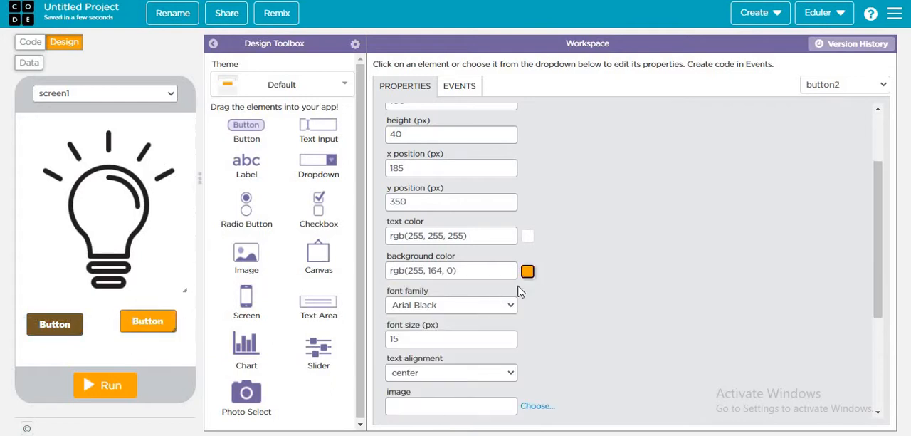
Give the second button the same brown background rgb(115, 88, 41).
{"action": "left_click", "coordinate": [527, 271]}
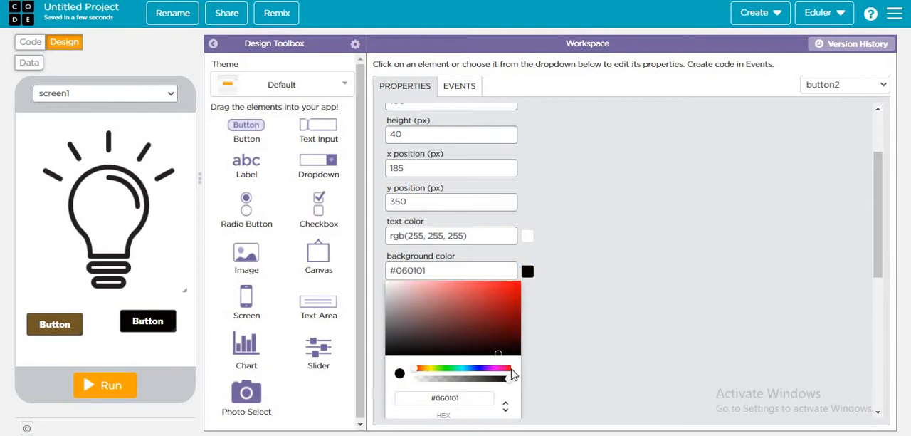
{"action": "left_click", "coordinate": [54, 325]}
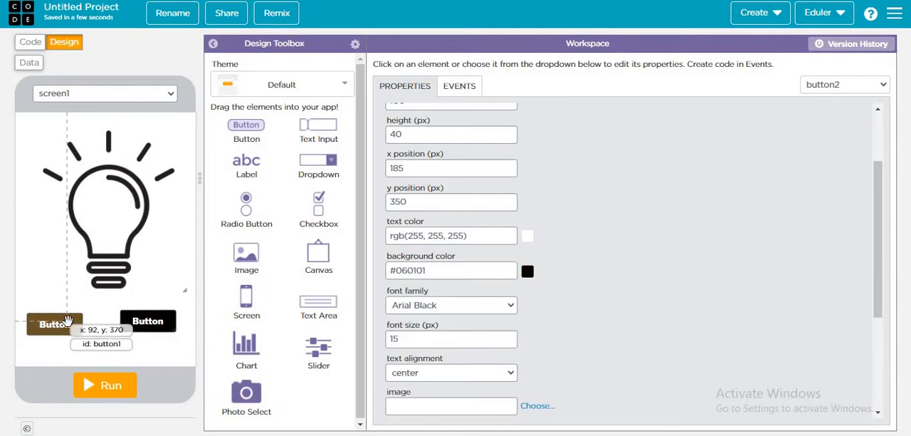
{"action": "left_click", "coordinate": [54, 325]}
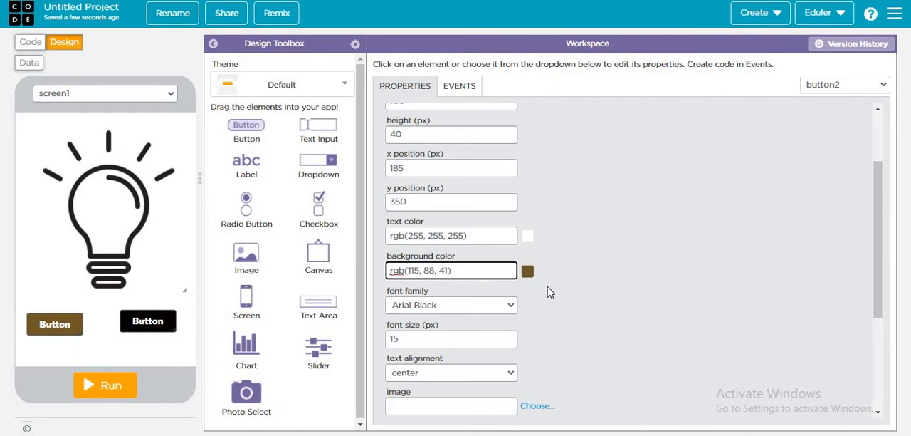
{"action": "left_click_drag", "start_coordinate": [148, 320], "coordinate": [151, 320]}
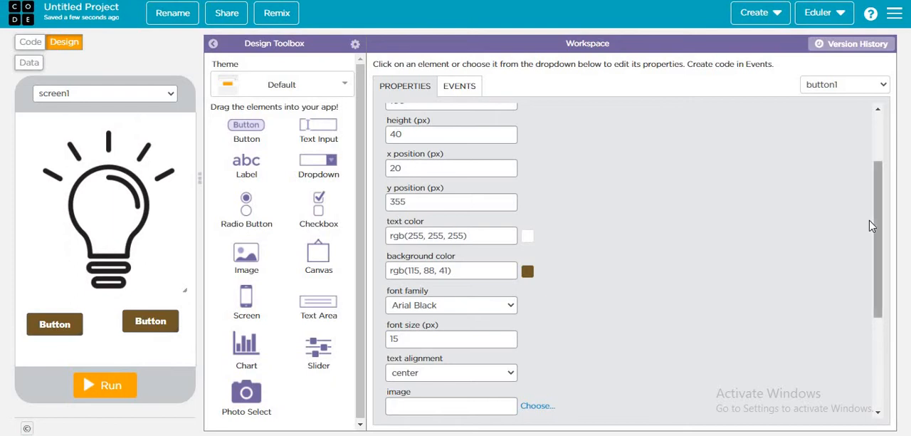
{"action": "scroll", "scroll_direction": "up", "scroll_amount": 3}
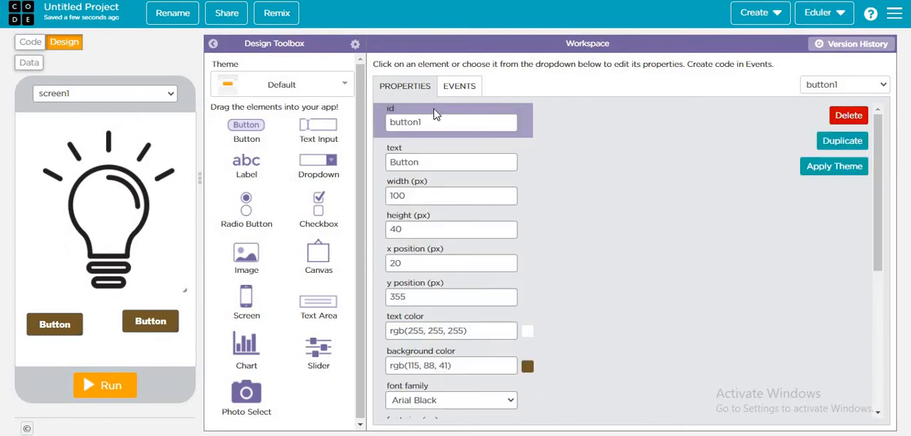
Name the buttons 'on' and 'off' with labels On and Off.
{"action": "type", "text": "on"}
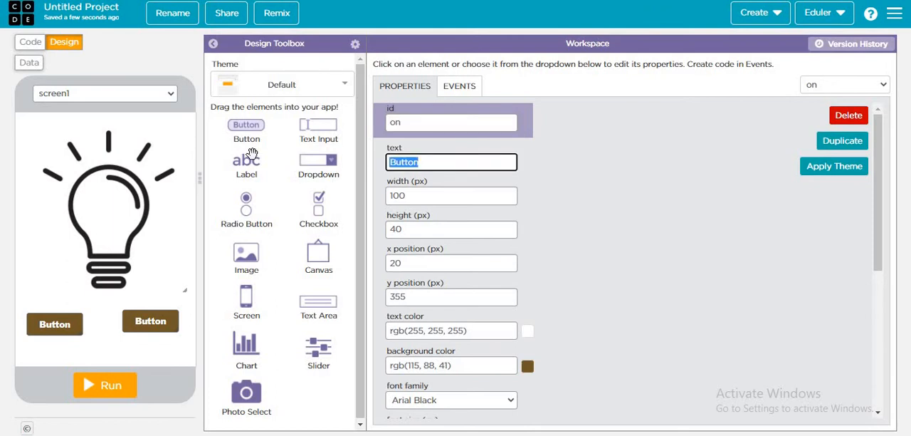
{"action": "left_click", "coordinate": [151, 322]}
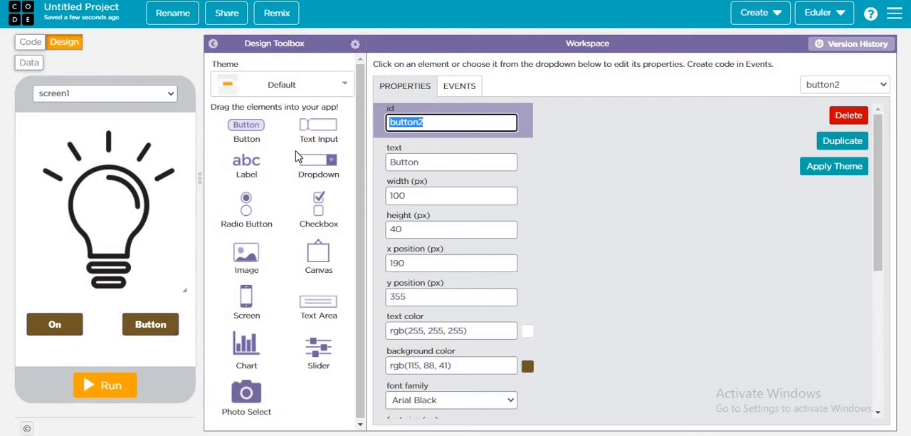
{"action": "type", "text": "off"}
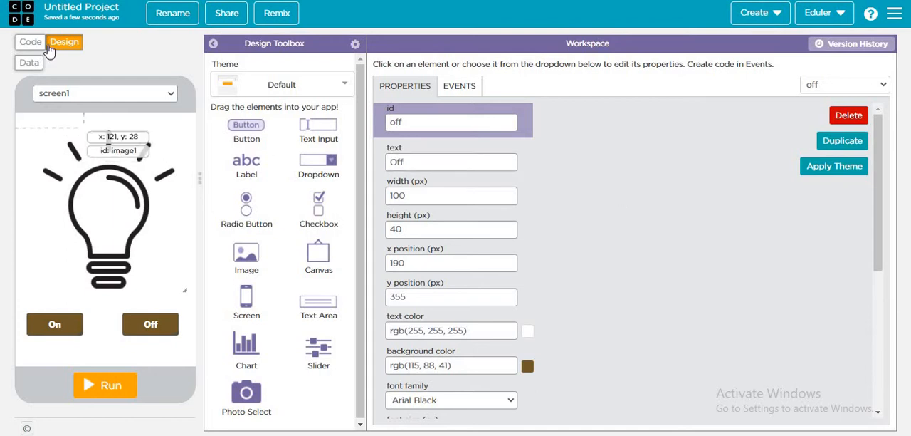
{"action": "left_click", "coordinate": [30, 42]}
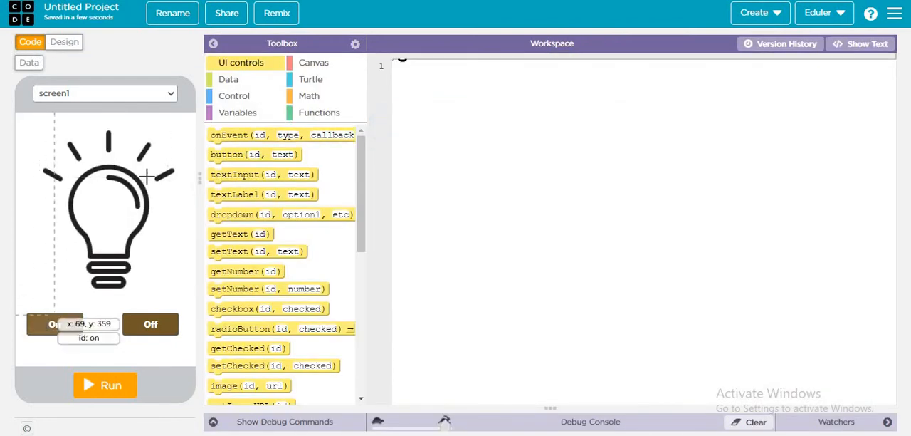
Add an onEvent click handler with id 'on'.
{"action": "left_click", "coordinate": [282, 134]}
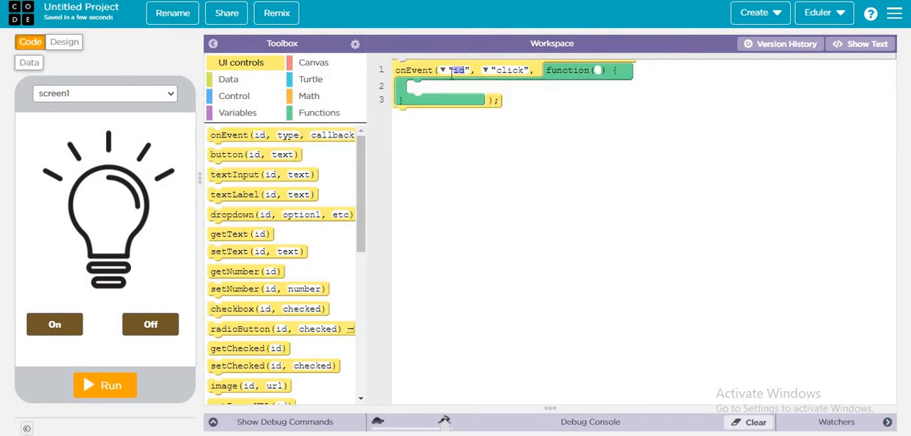
{"action": "type", "text": "on"}
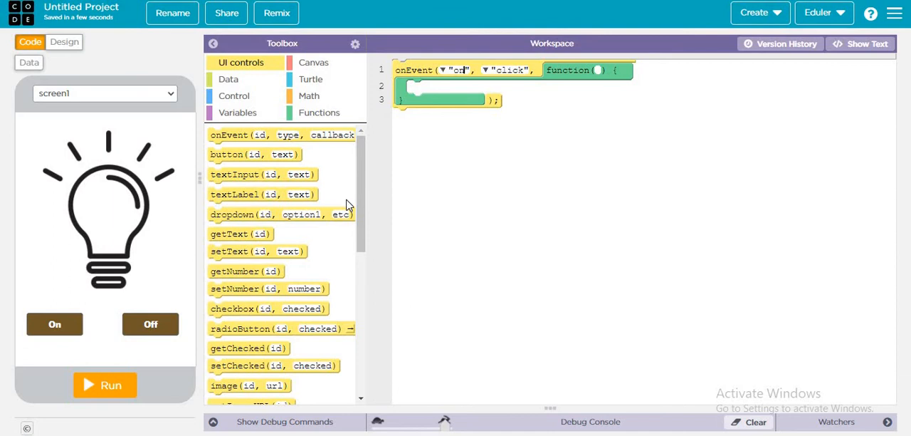
{"action": "scroll", "scroll_direction": "down", "scroll_amount": 3}
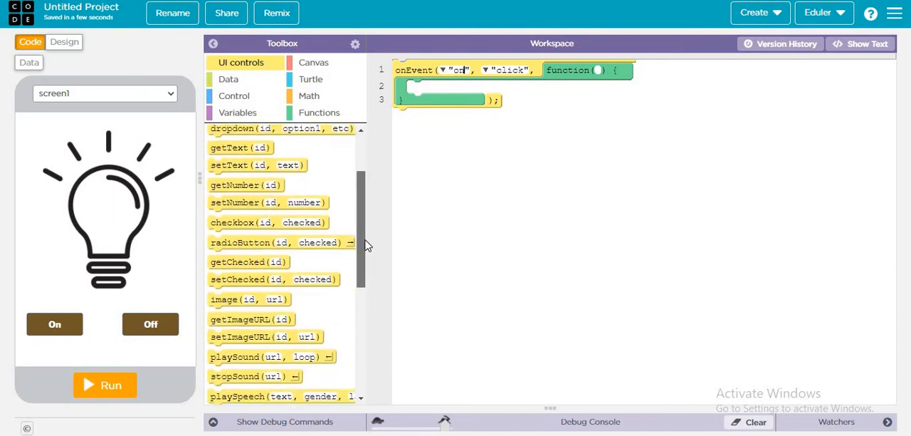
{"action": "scroll", "scroll_direction": "down", "scroll_amount": 3}
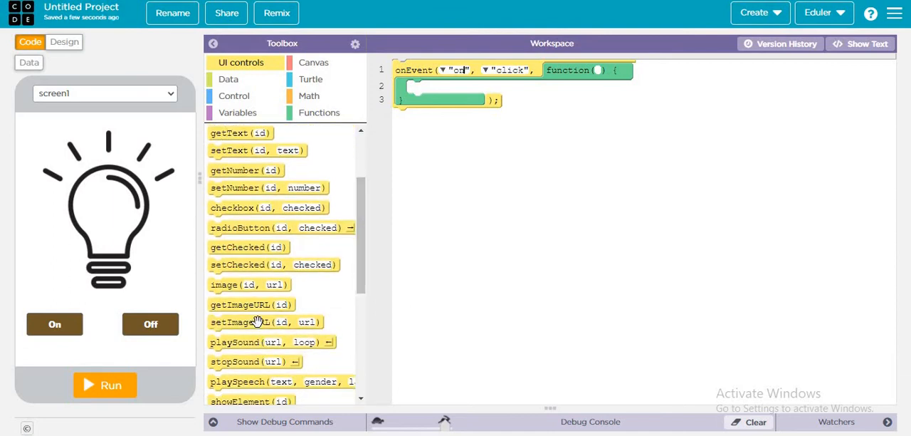
{"action": "mouse_move", "coordinate": [353, 221]}
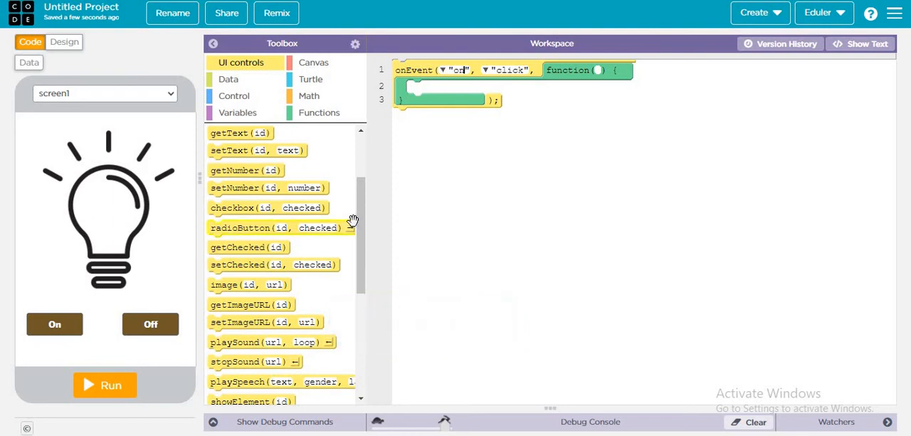
{"action": "scroll", "scroll_direction": "down", "scroll_amount": 3}
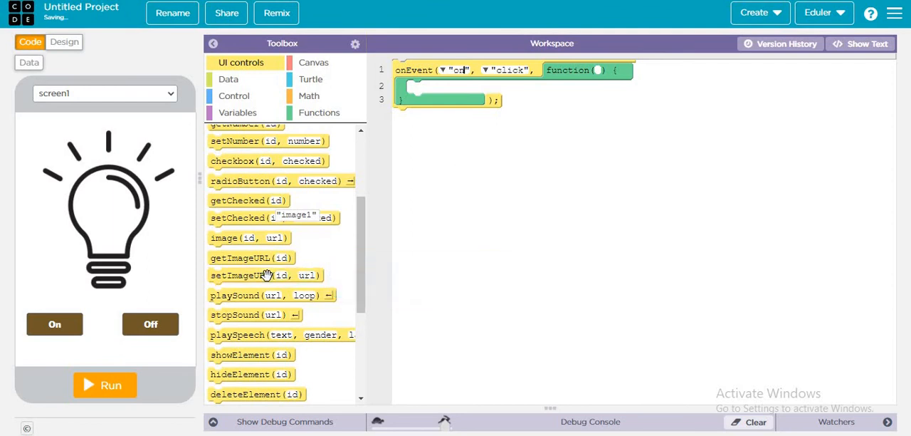
Inside the handler, set image1's URL to the lit lightbulb-(7).png.
{"action": "left_click_drag", "start_coordinate": [265, 275], "coordinate": [563, 87]}
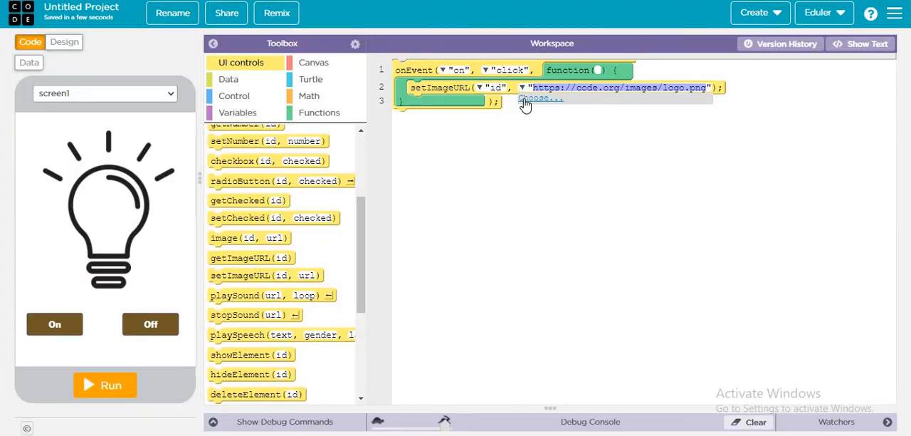
{"action": "left_click", "coordinate": [541, 97]}
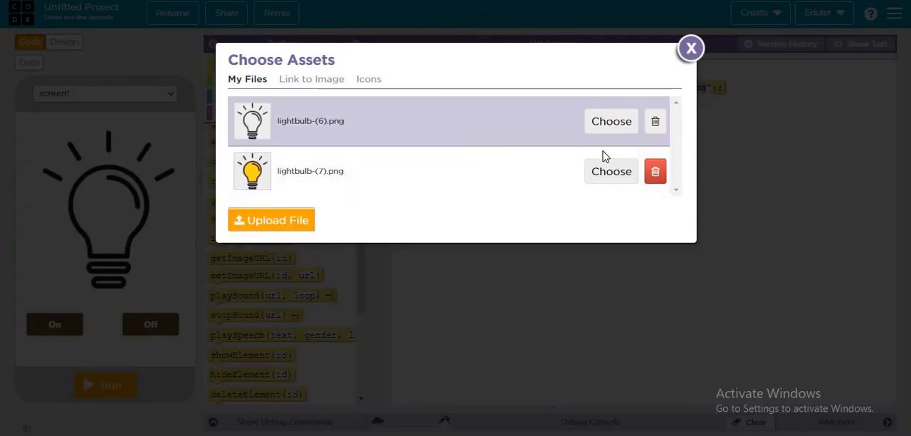
{"action": "left_click", "coordinate": [611, 170]}
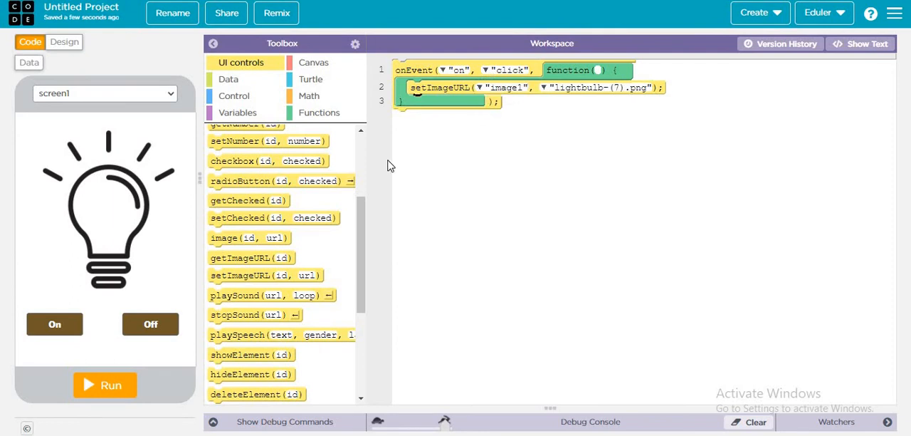
{"action": "mouse_move", "coordinate": [359, 247]}
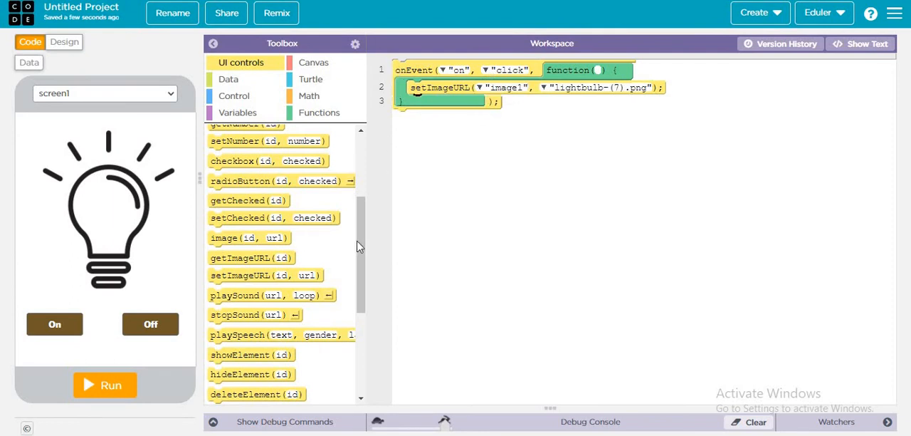
{"action": "scroll", "scroll_direction": "up", "scroll_amount": 3}
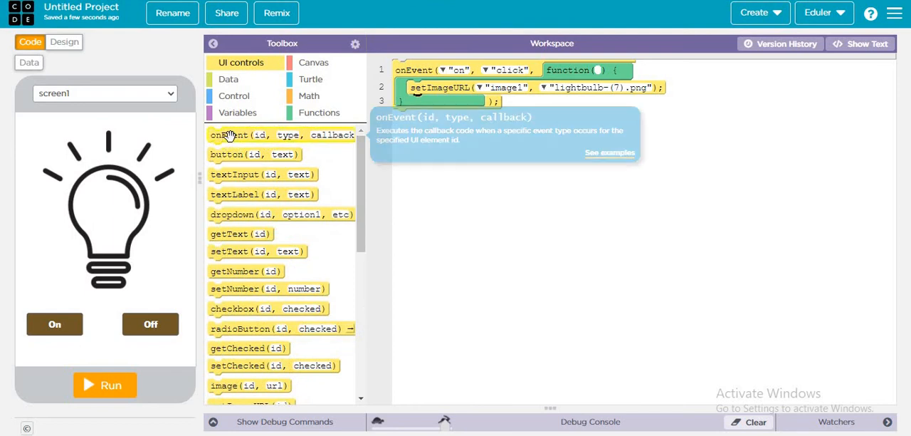
Add a second click handler targeting image1 that sets image1 to the unlit bulb image.
{"action": "left_click", "coordinate": [282, 134]}
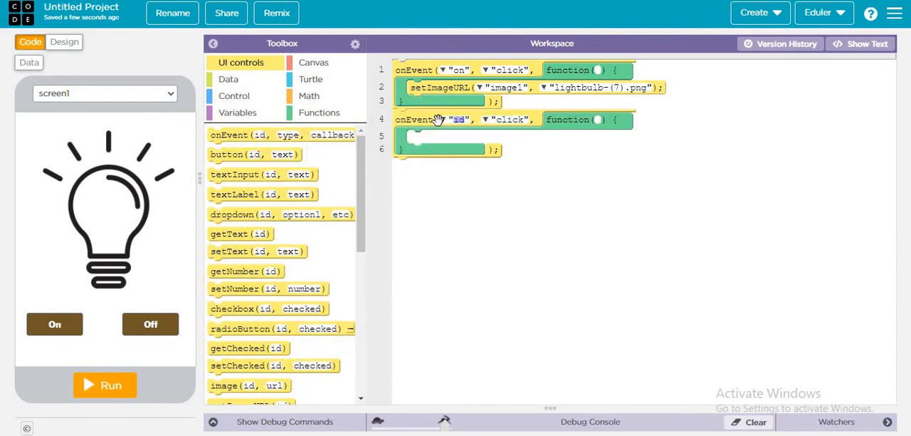
{"action": "left_click", "coordinate": [447, 118]}
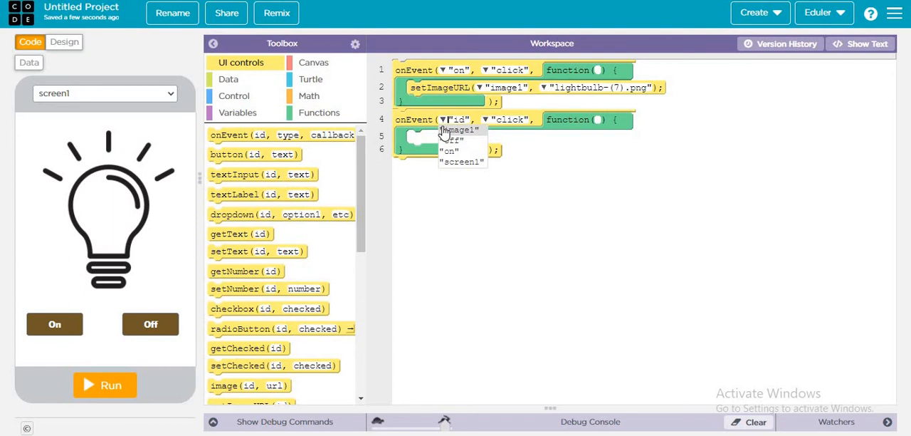
{"action": "left_click", "coordinate": [462, 129]}
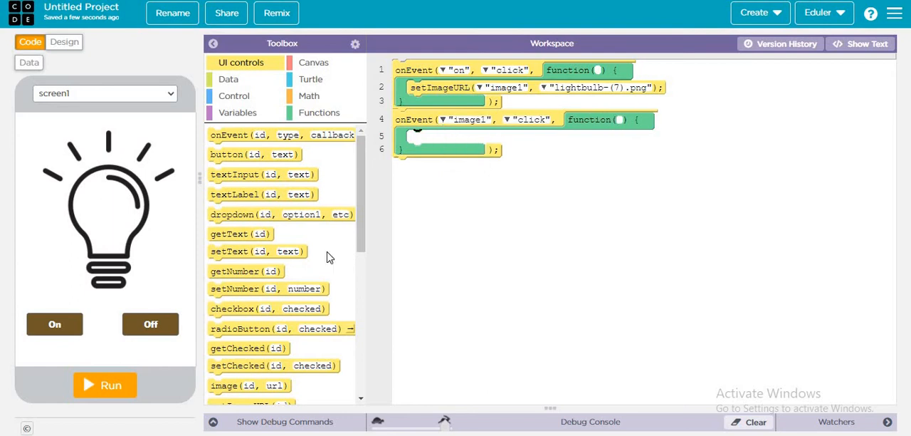
{"action": "mouse_move", "coordinate": [245, 271]}
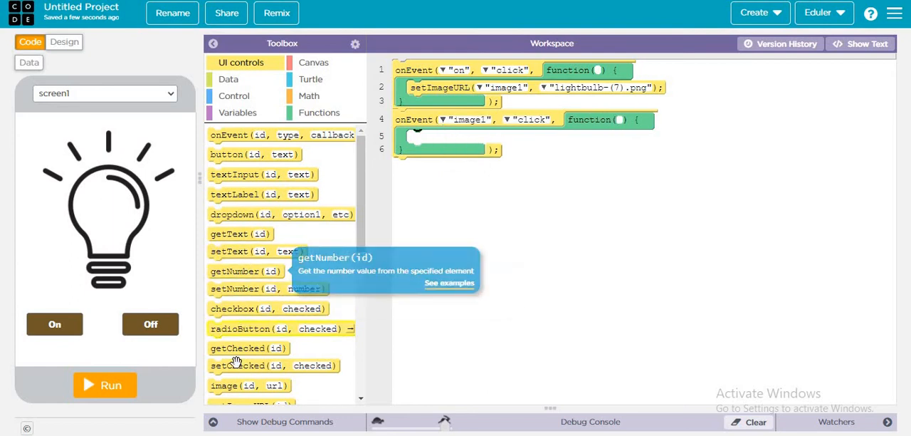
{"action": "mouse_move", "coordinate": [363, 227]}
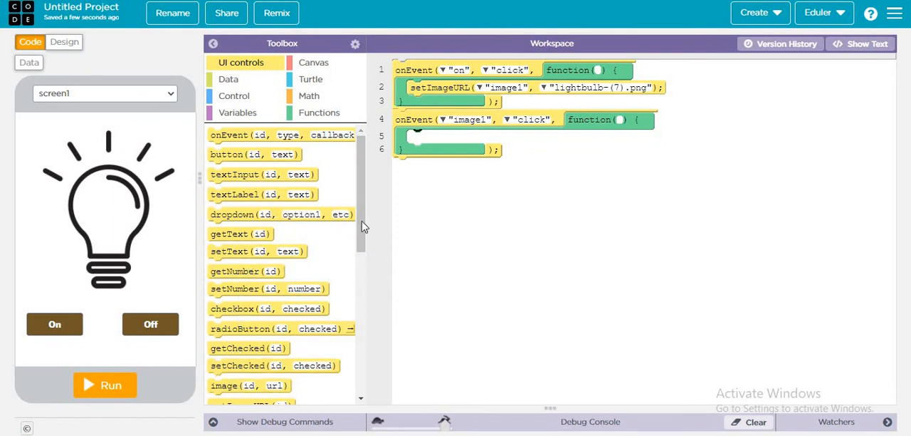
{"action": "mouse_move", "coordinate": [356, 233]}
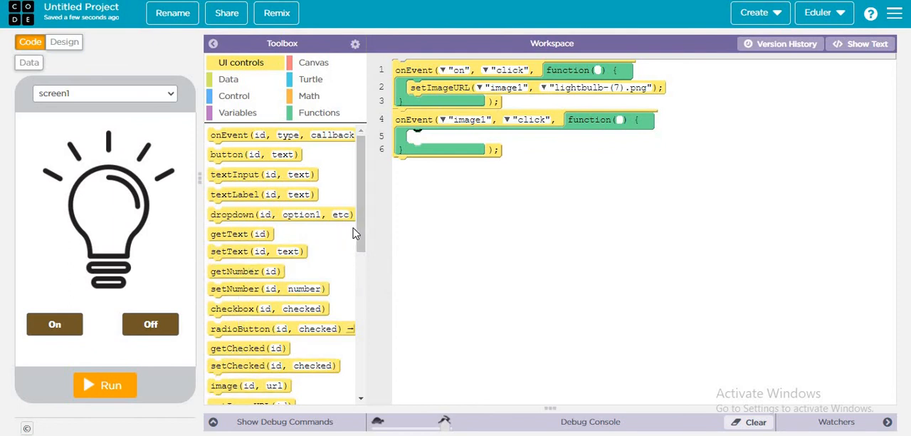
{"action": "mouse_move", "coordinate": [365, 254]}
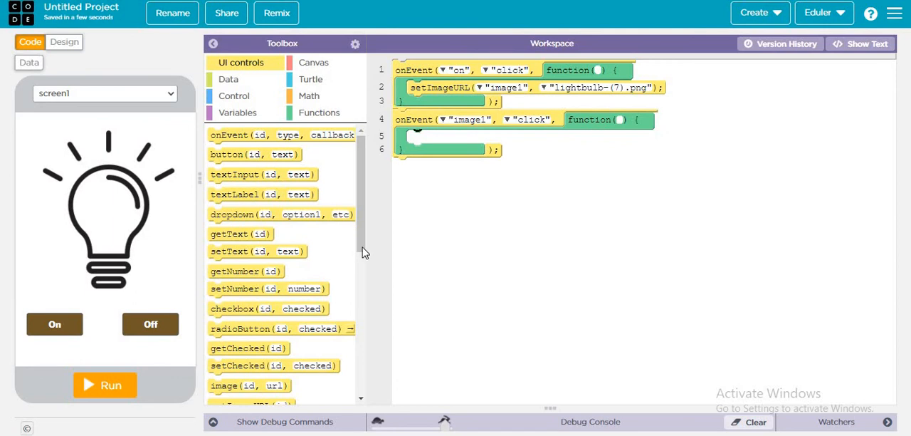
{"action": "scroll", "scroll_direction": "down", "scroll_amount": 3}
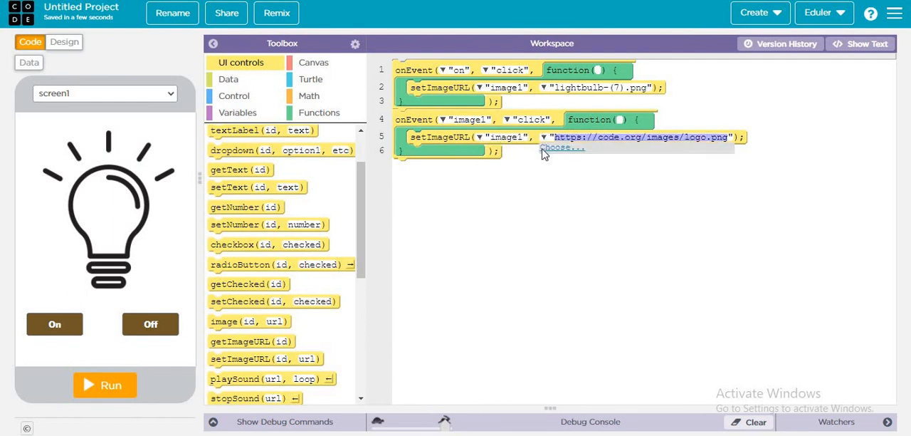
{"action": "left_click", "coordinate": [562, 148]}
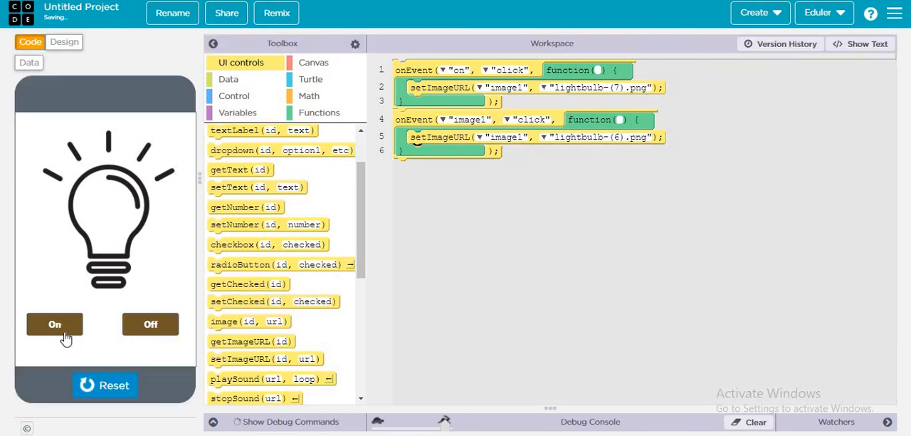
Press On in the running app to light the bulb.
{"action": "left_click", "coordinate": [54, 325]}
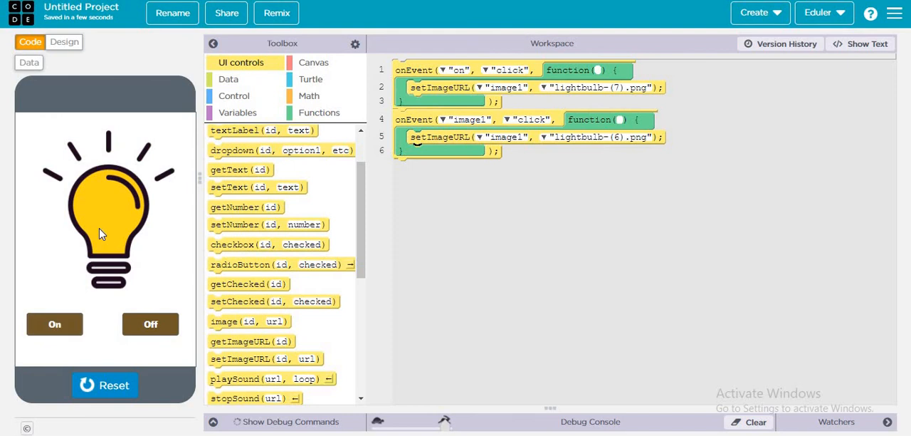
{"action": "mouse_move", "coordinate": [125, 342]}
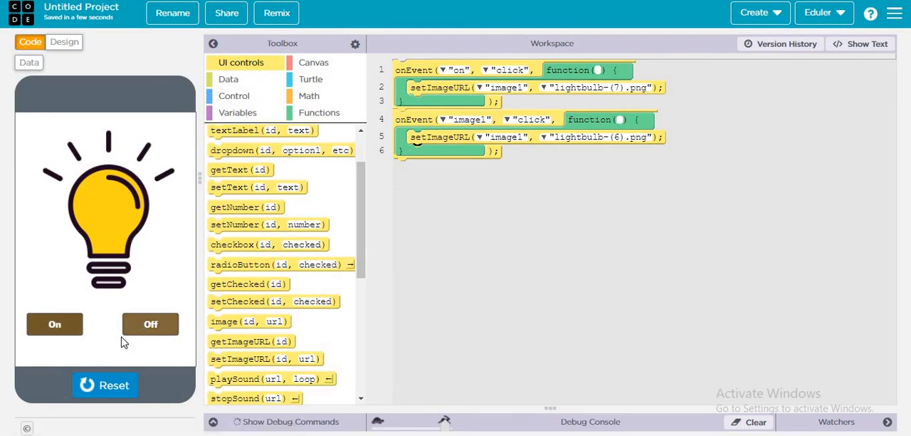
{"action": "mouse_move", "coordinate": [151, 324]}
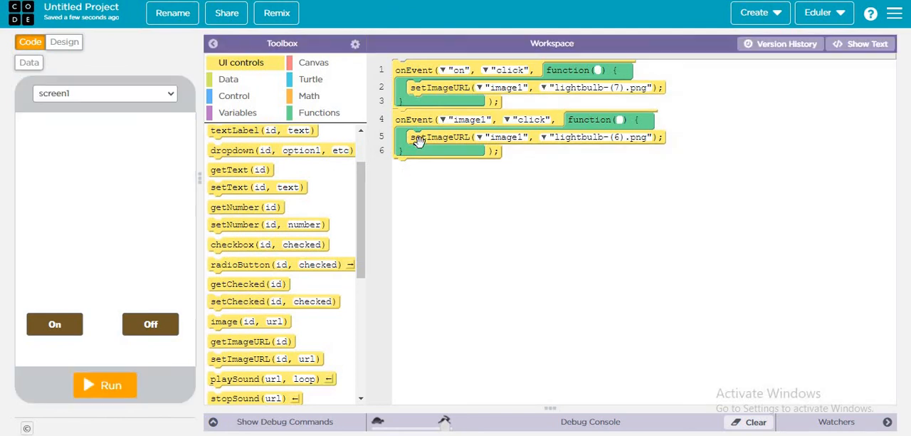
Retarget the second click handler to the "off" button, then reset the running app.
{"action": "left_click", "coordinate": [471, 119]}
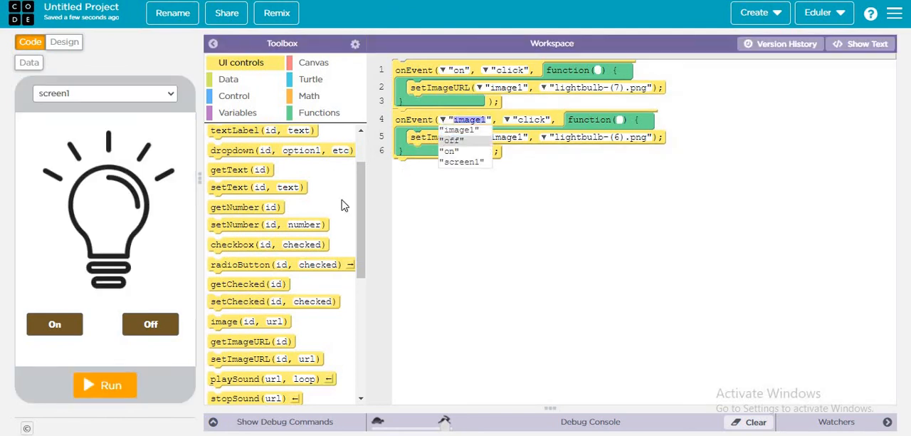
{"action": "left_click", "coordinate": [452, 139]}
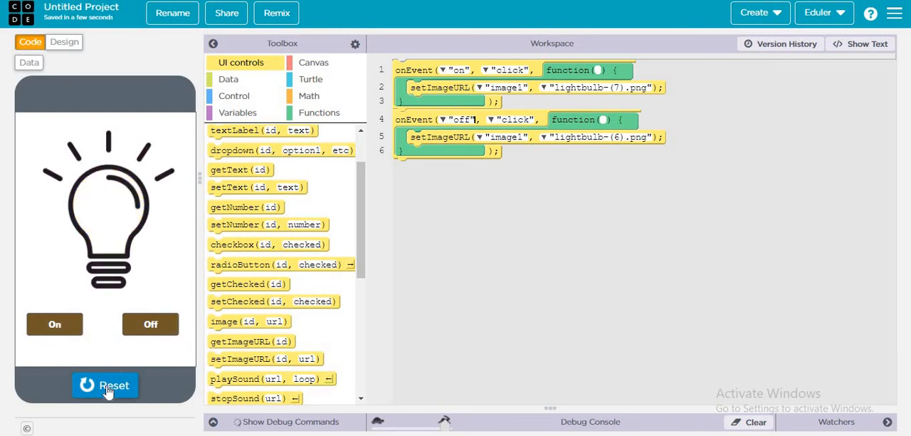
{"action": "left_click", "coordinate": [105, 385]}
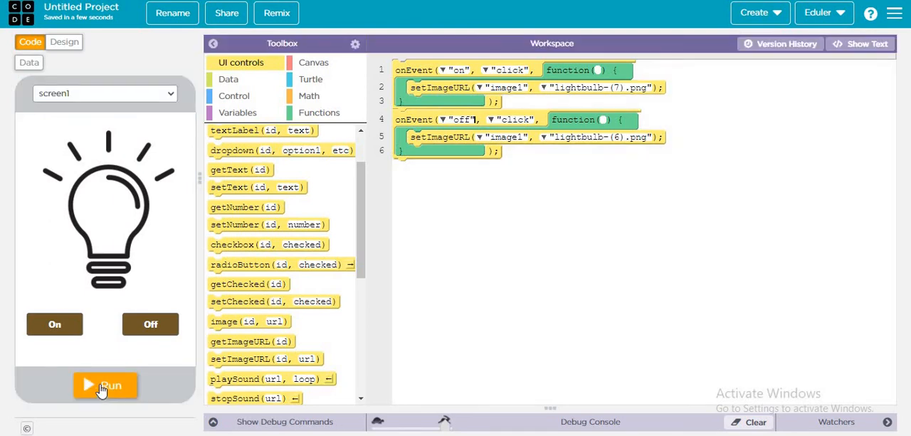